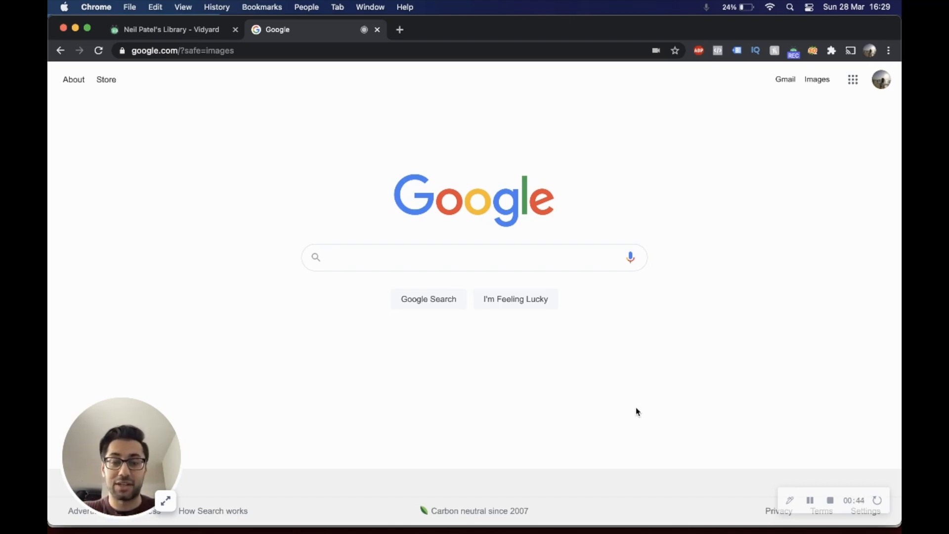
mouse_move(317, 388)
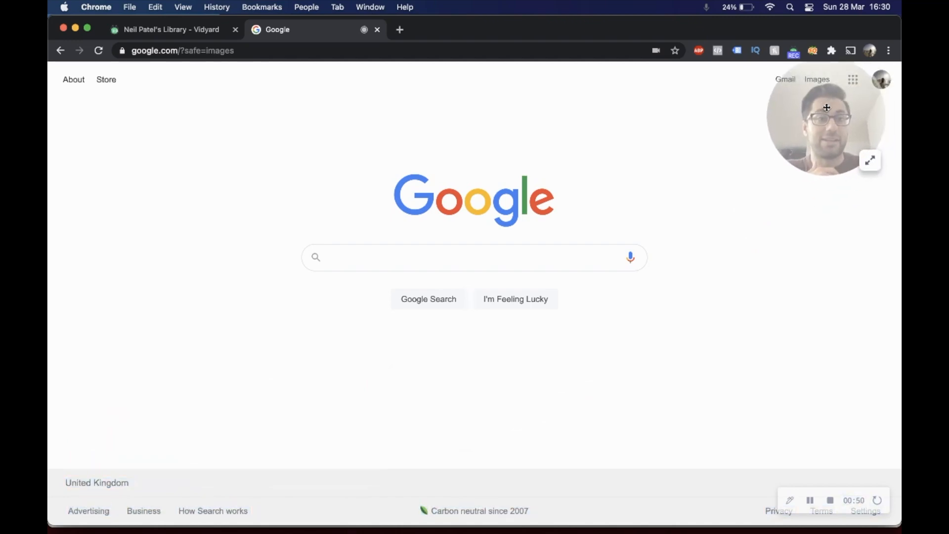
mouse_move(244, 379)
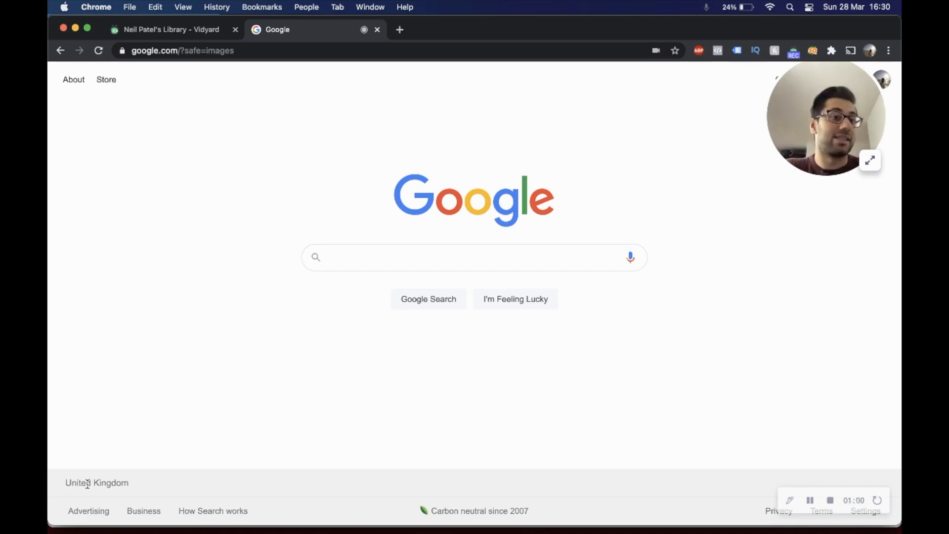
- Search Google for 'how to do keyword research' via the autocomplete suggestion
text(how to do keyword)
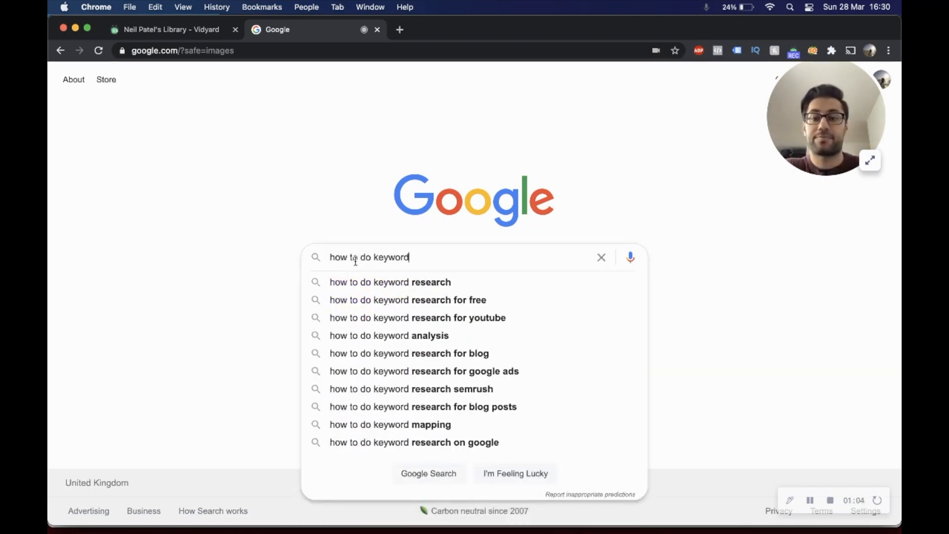
click(389, 282)
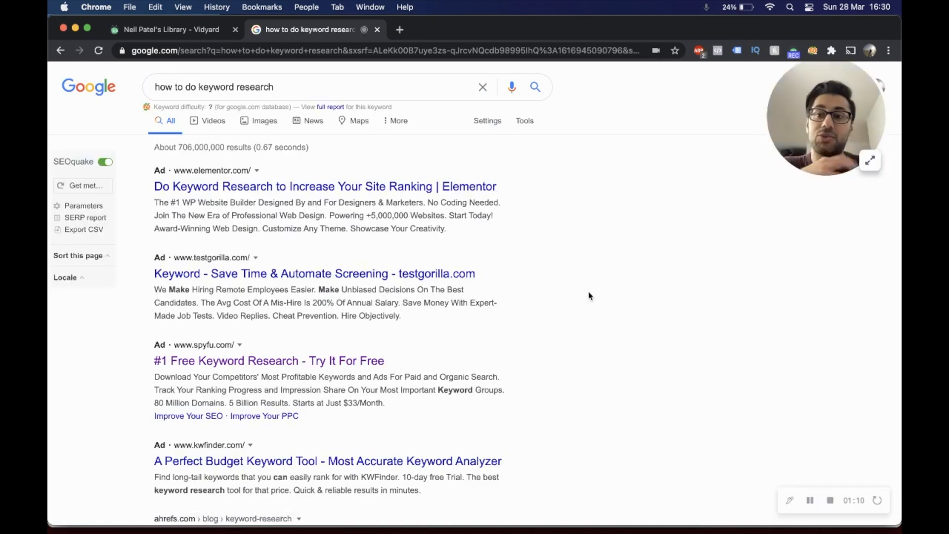
scroll(down, 3)
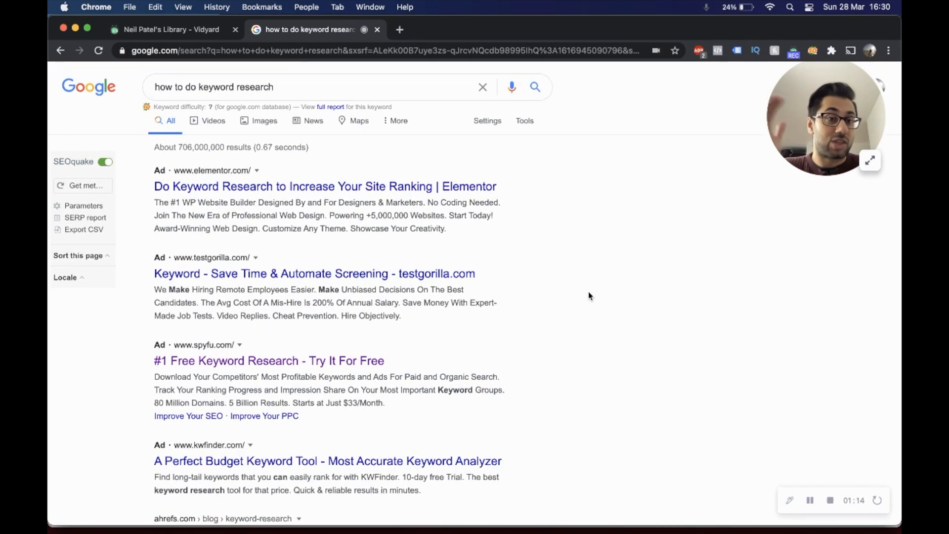
mouse_move(433, 243)
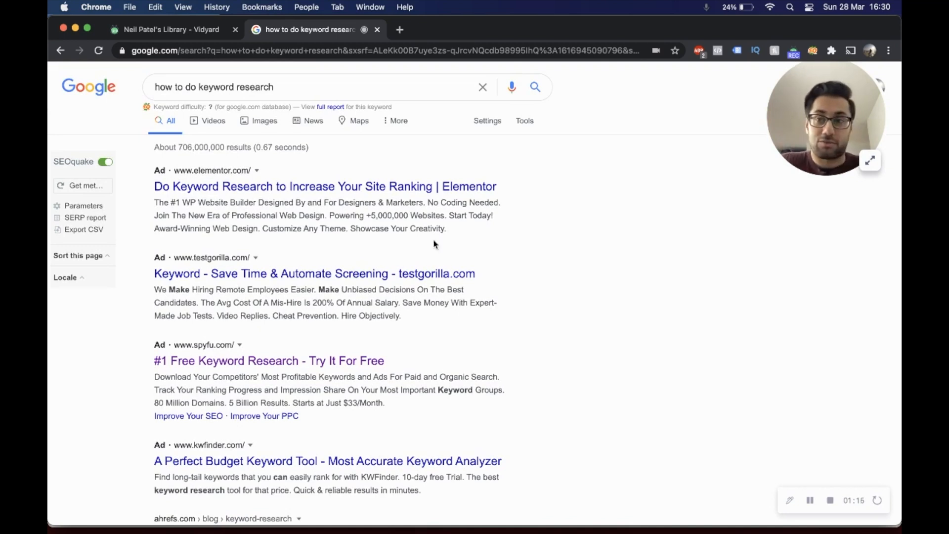
scroll(down, 3)
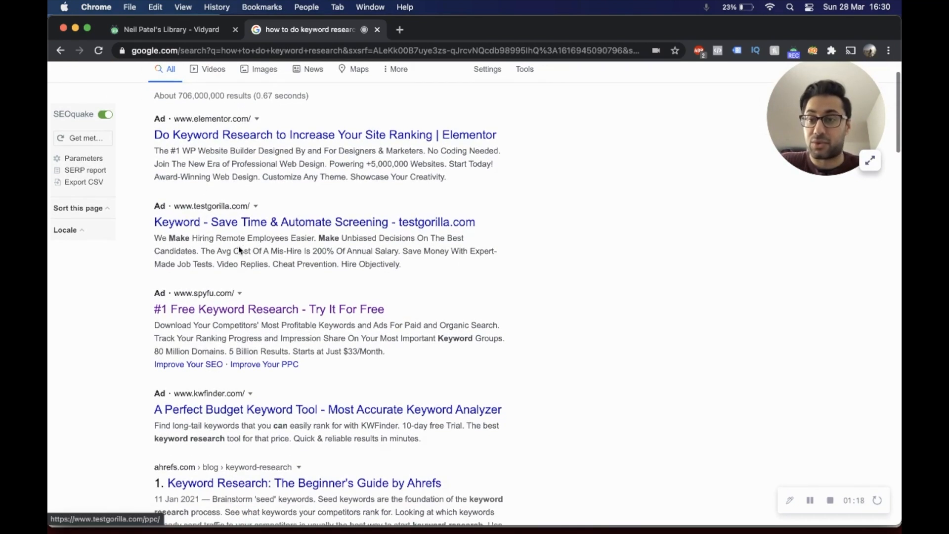
scroll(down, 3)
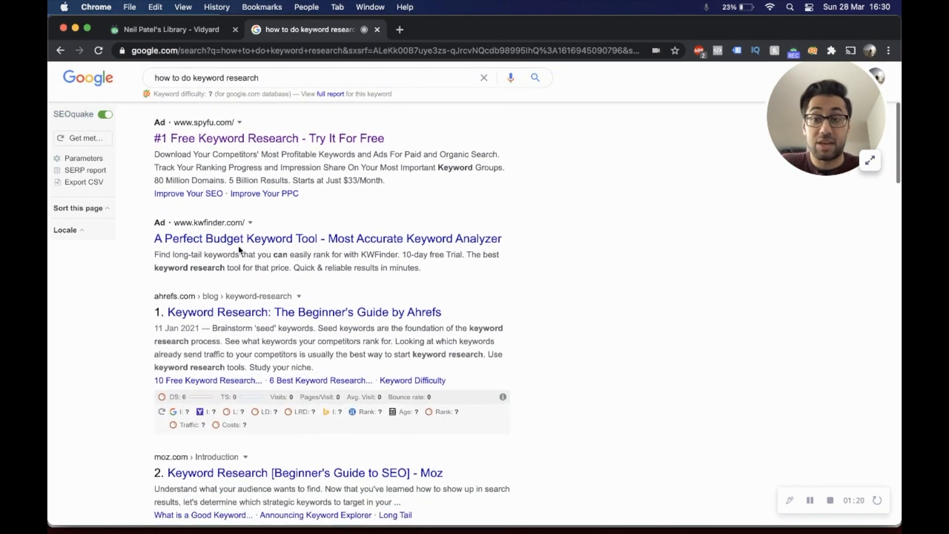
scroll(down, 3)
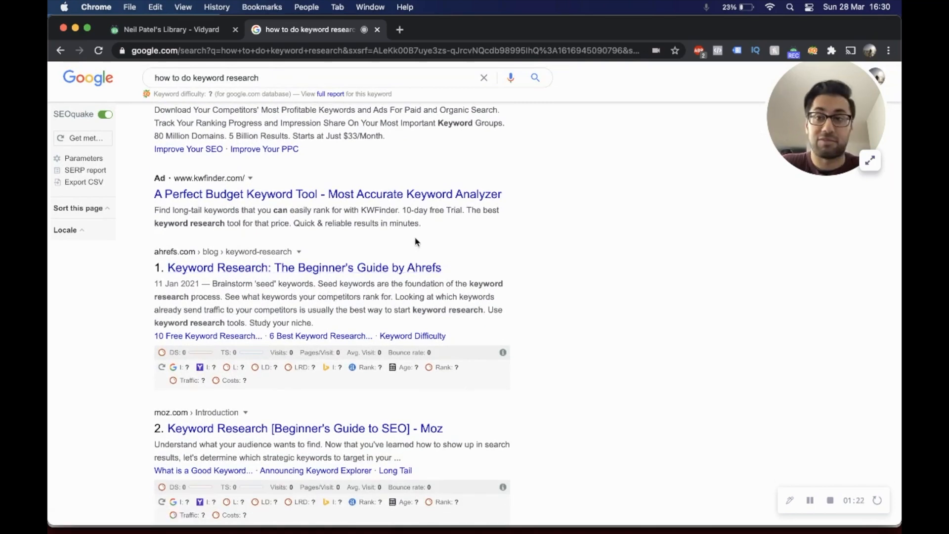
scroll(down, 3)
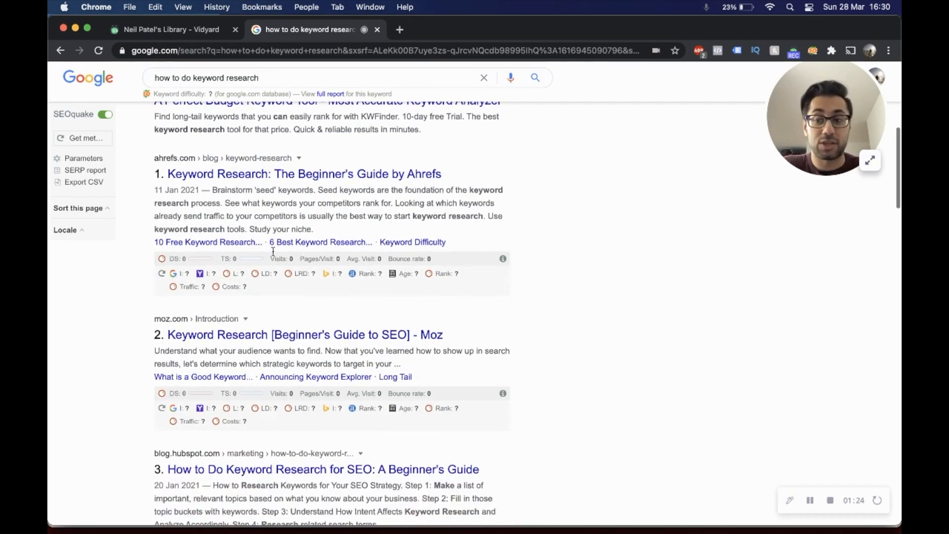
scroll(down, 3)
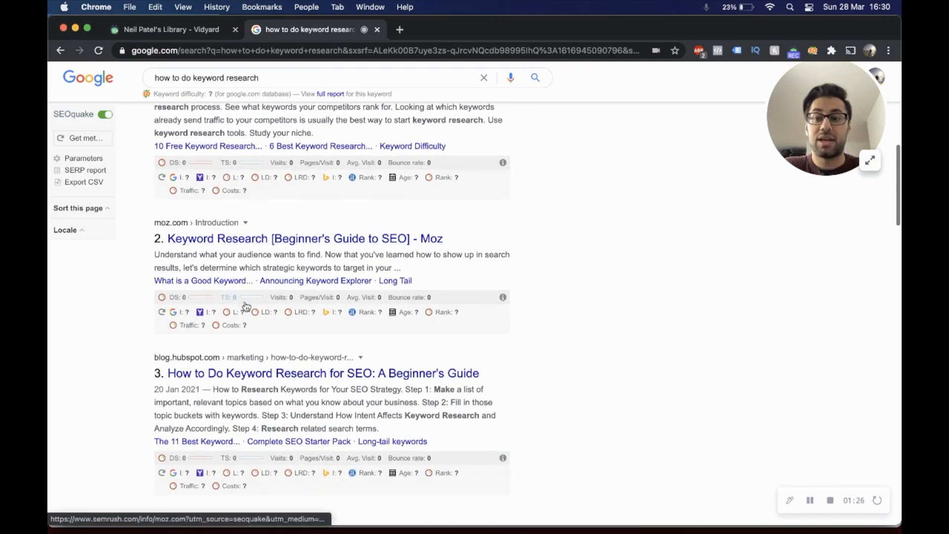
scroll(down, 3)
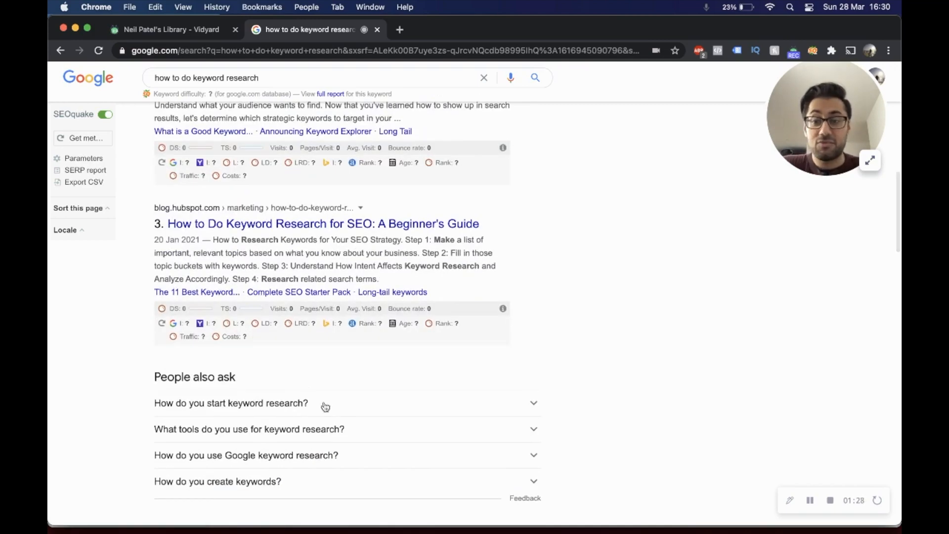
scroll(down, 3)
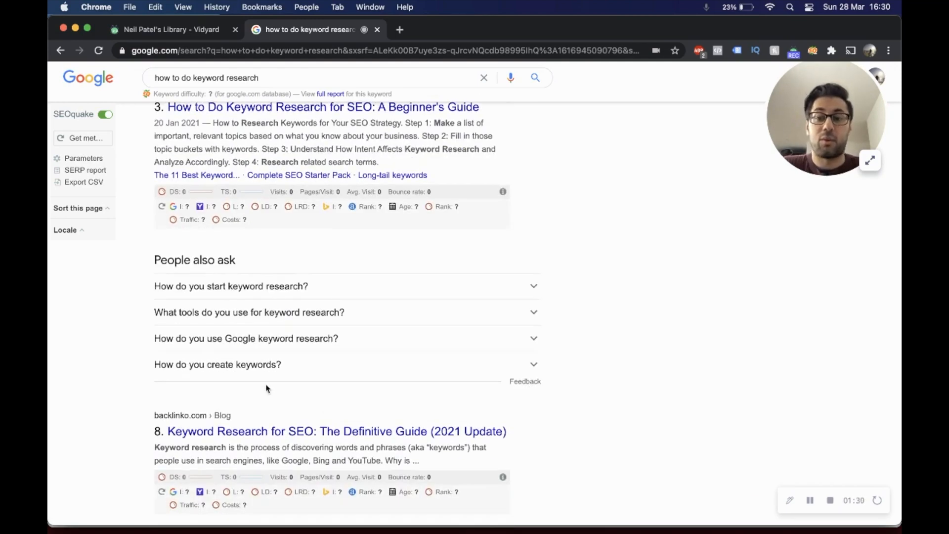
scroll(down, 3)
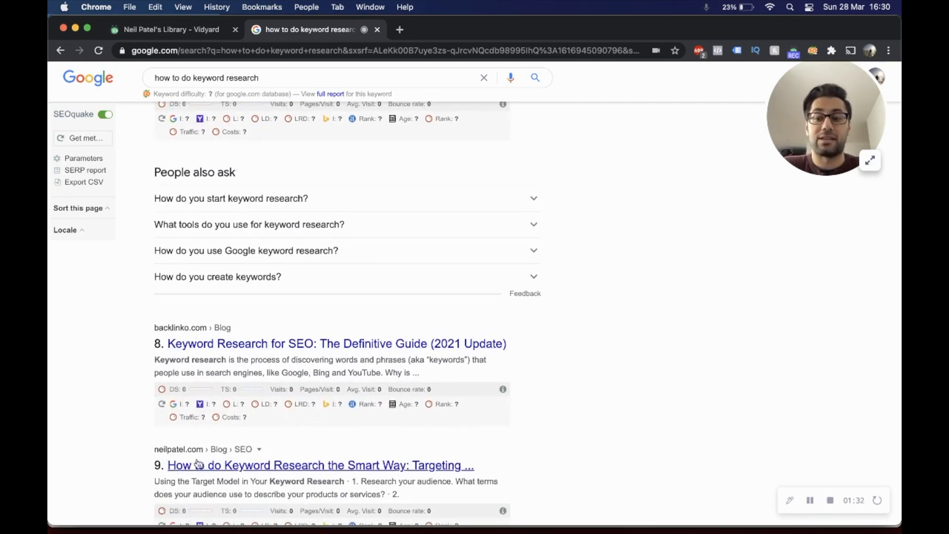
scroll(down, 3)
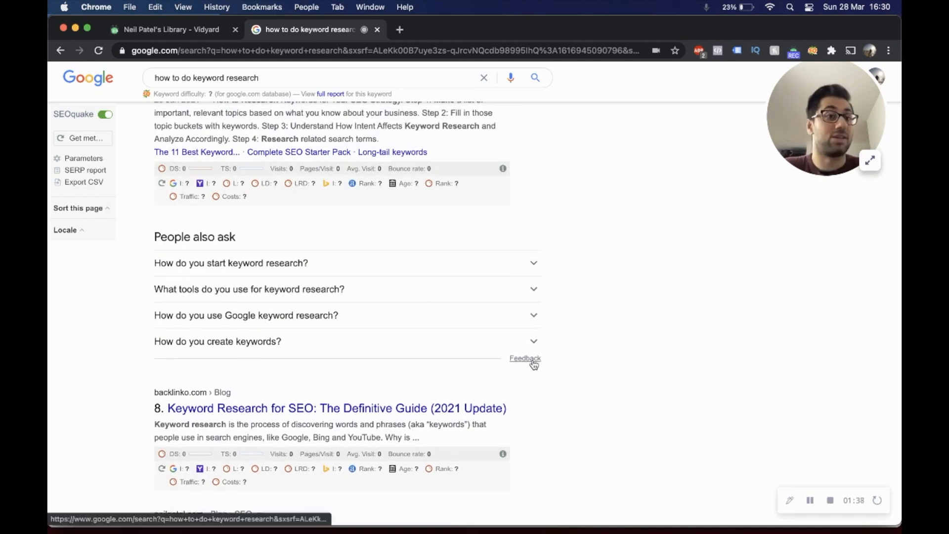
mouse_move(590, 357)
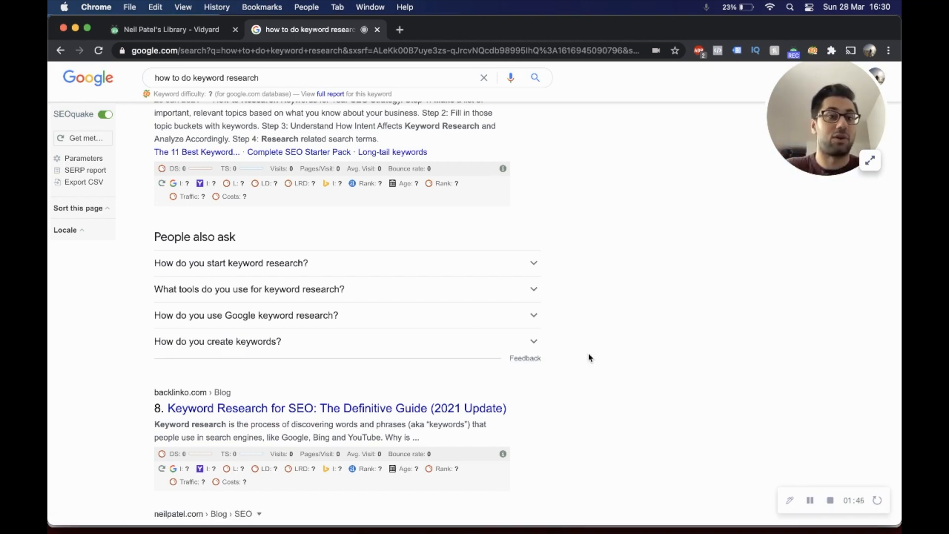
scroll(up, 3)
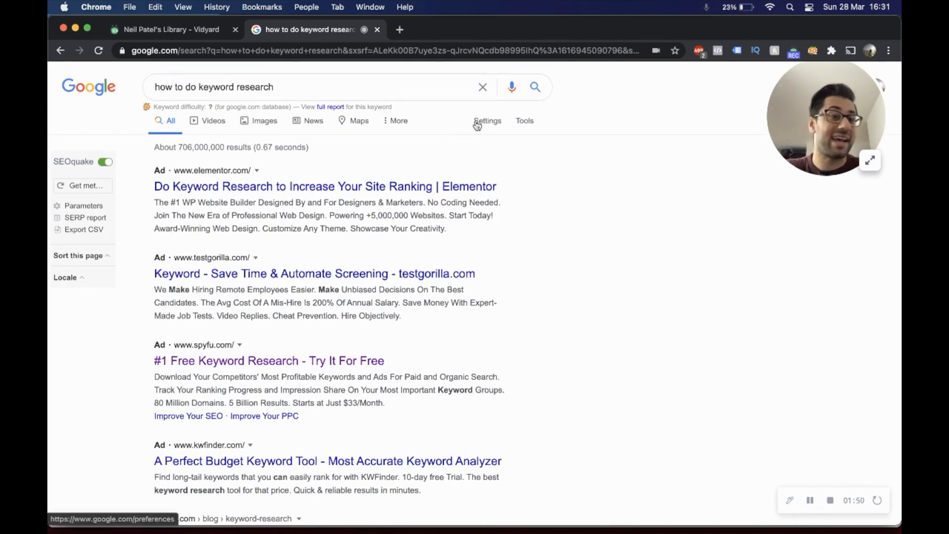
- Reach Region Settings in Search settings and reveal the full list of regions
click(487, 121)
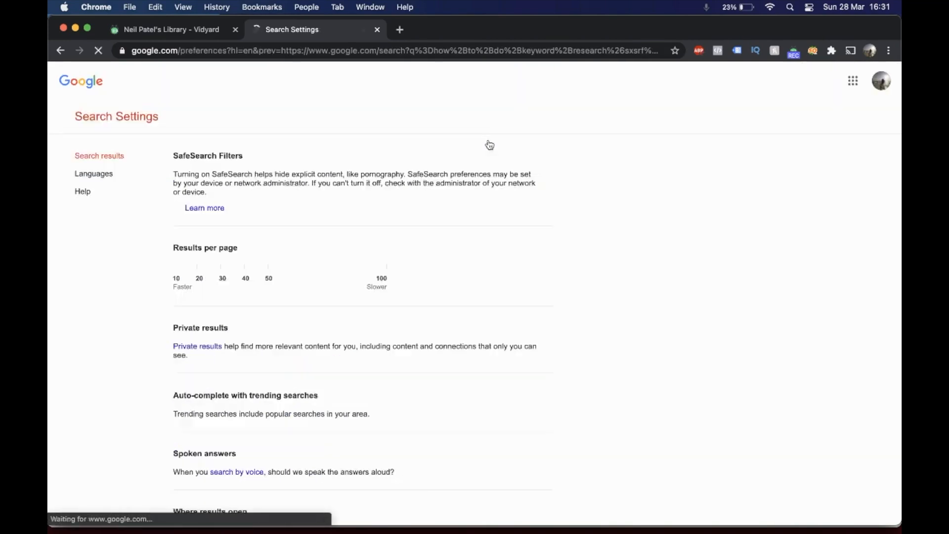
scroll(down, 3)
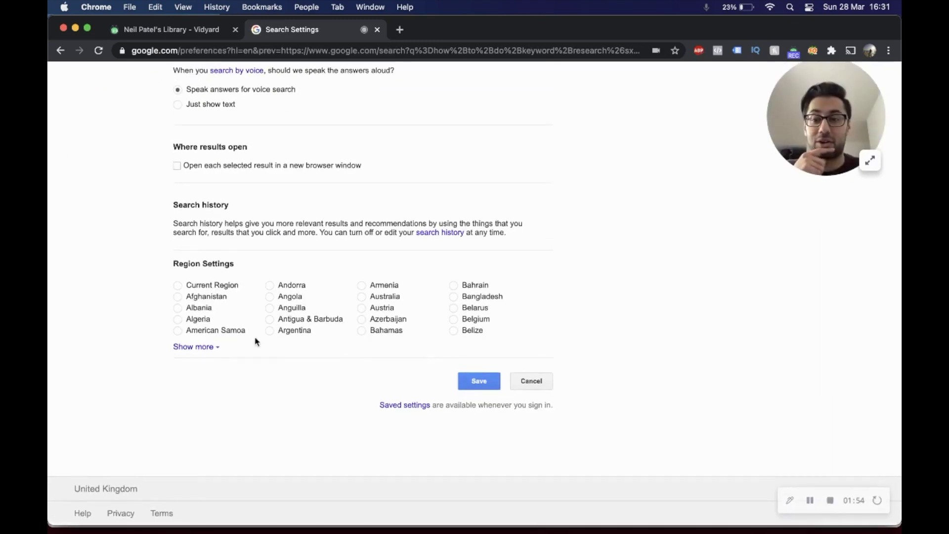
click(193, 346)
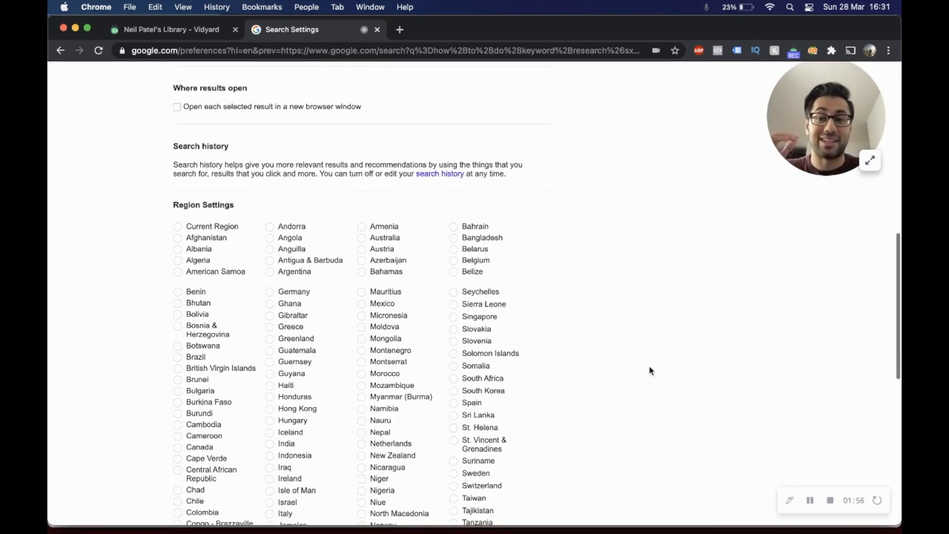
mouse_move(618, 368)
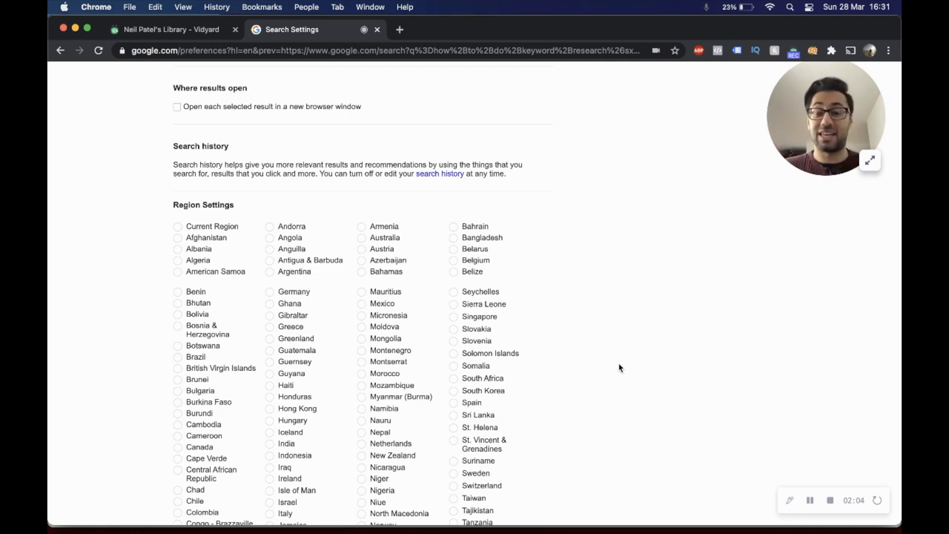
- Select United States as the search region and save the preference
scroll(down, 3)
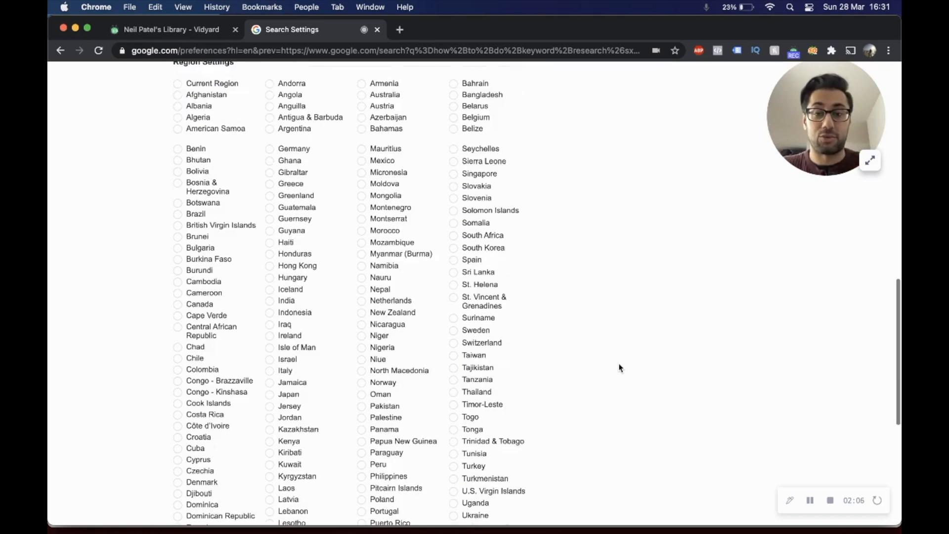
scroll(down, 3)
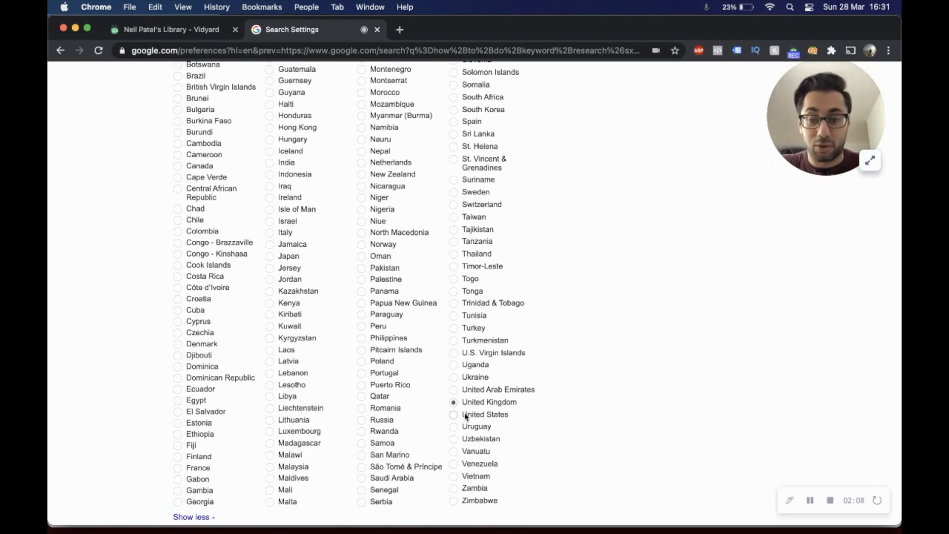
click(479, 452)
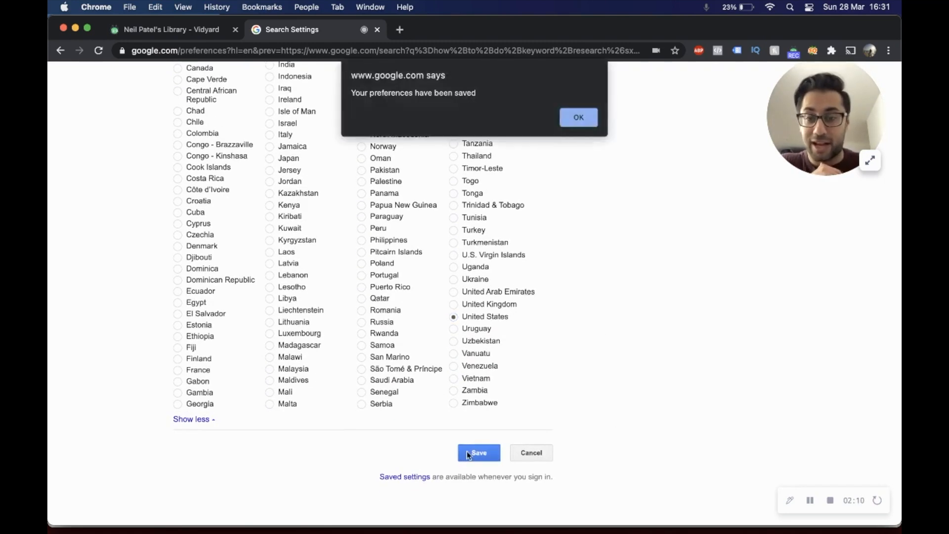
click(577, 117)
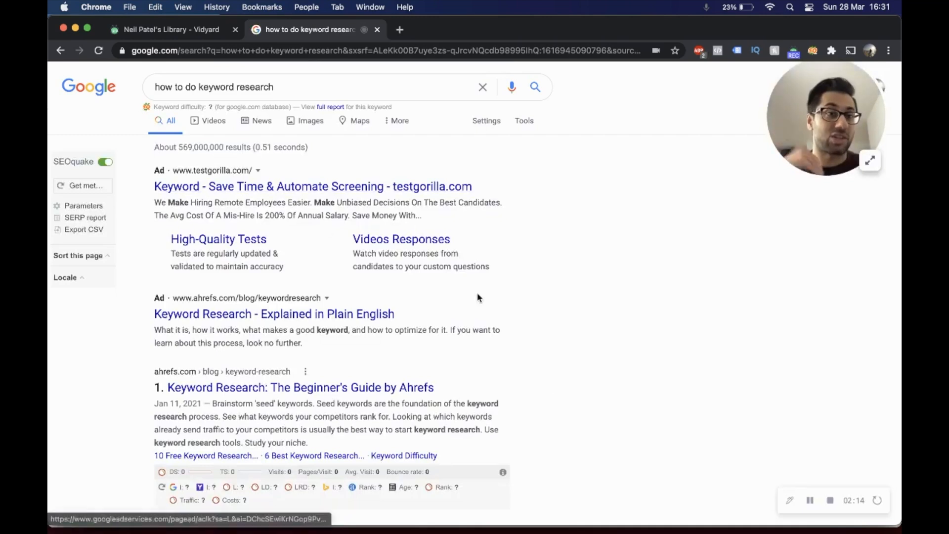
scroll(down, 3)
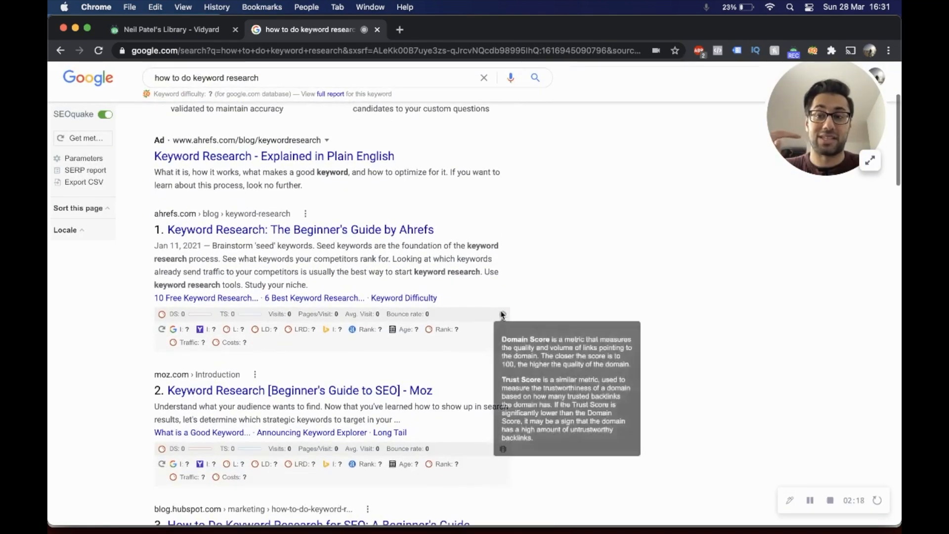
scroll(down, 3)
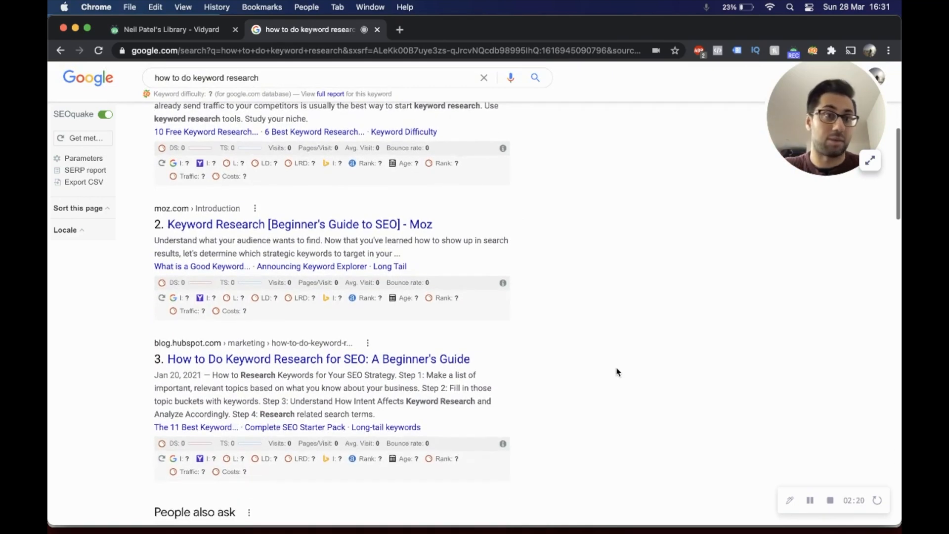
scroll(down, 3)
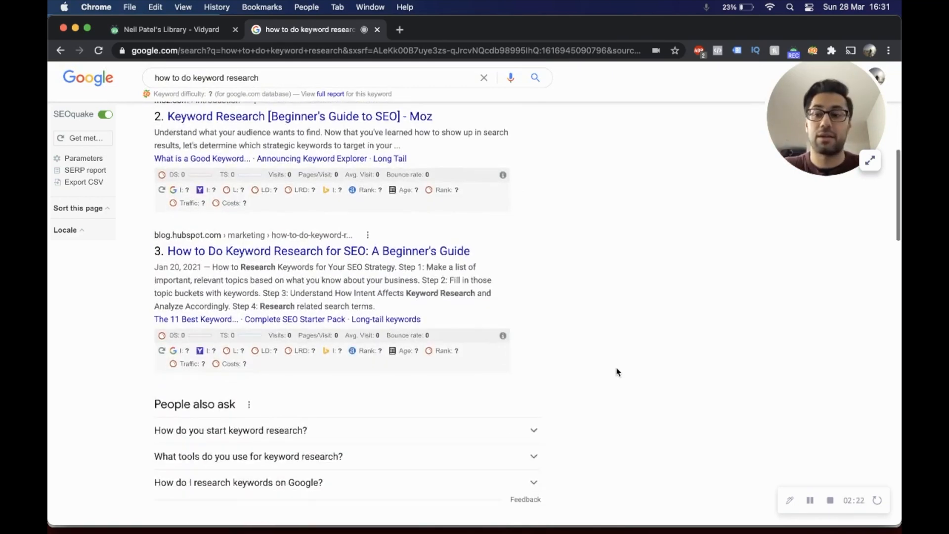
scroll(down, 3)
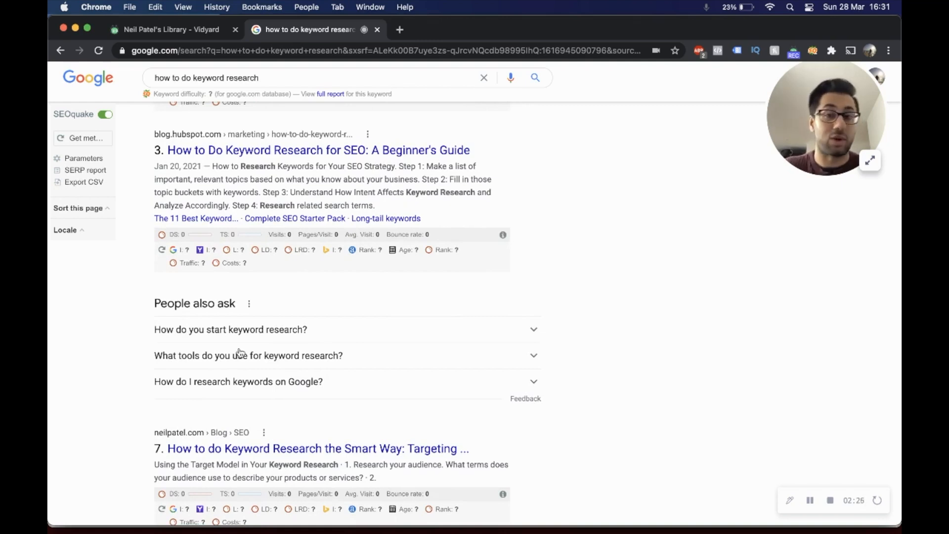
scroll(down, 3)
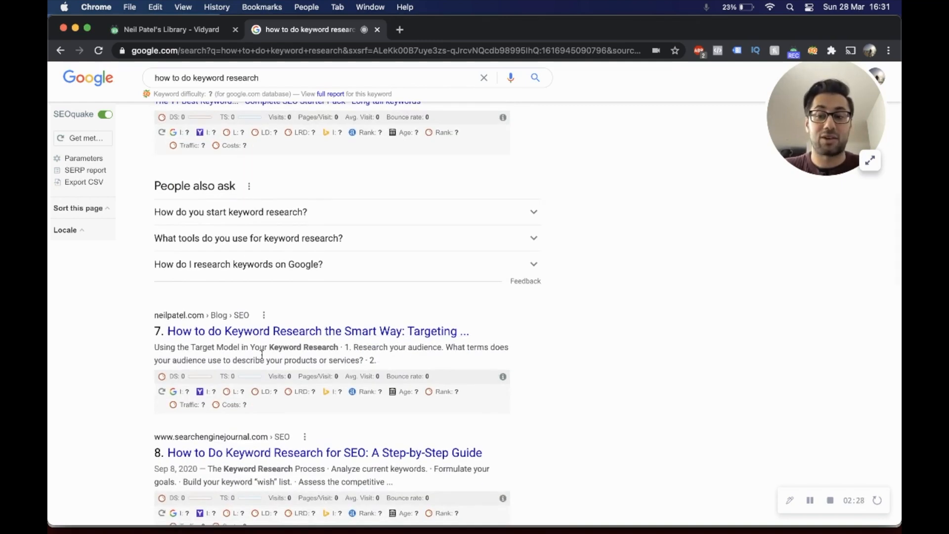
scroll(down, 3)
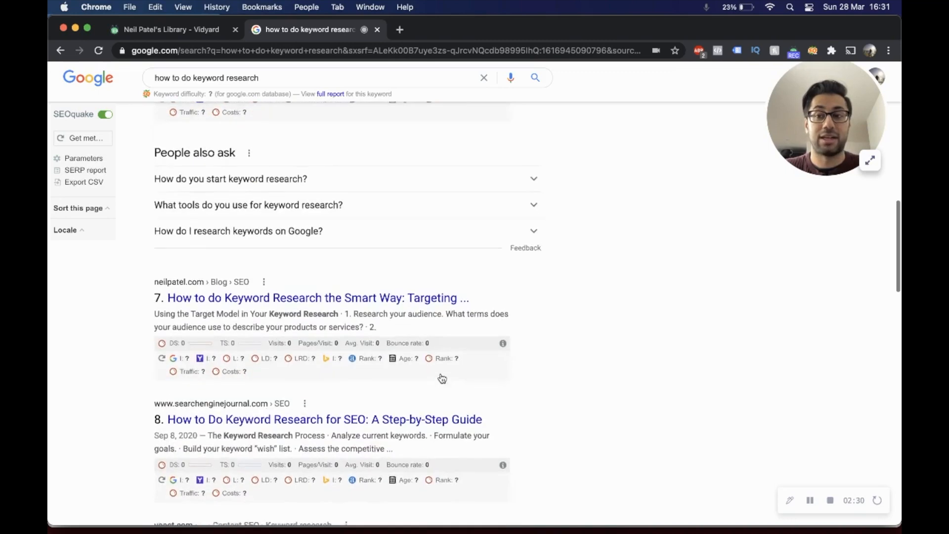
scroll(down, 3)
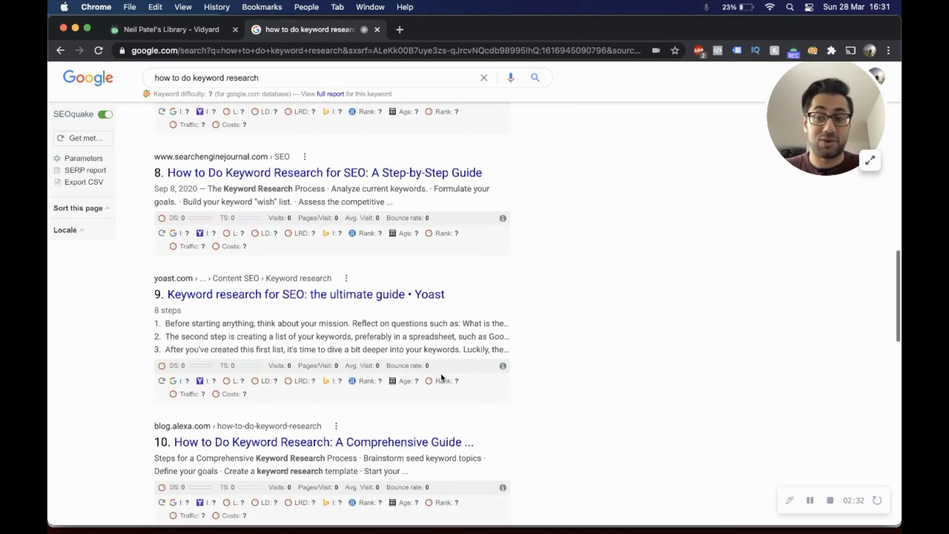
scroll(up, 3)
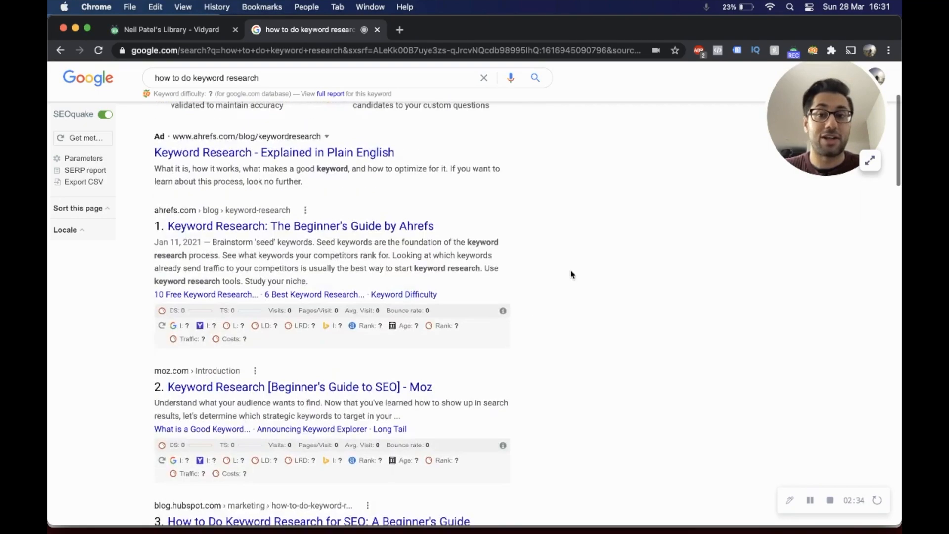
- Reopen the Search settings page, scroll to Region Settings and save the region preferences again
click(486, 121)
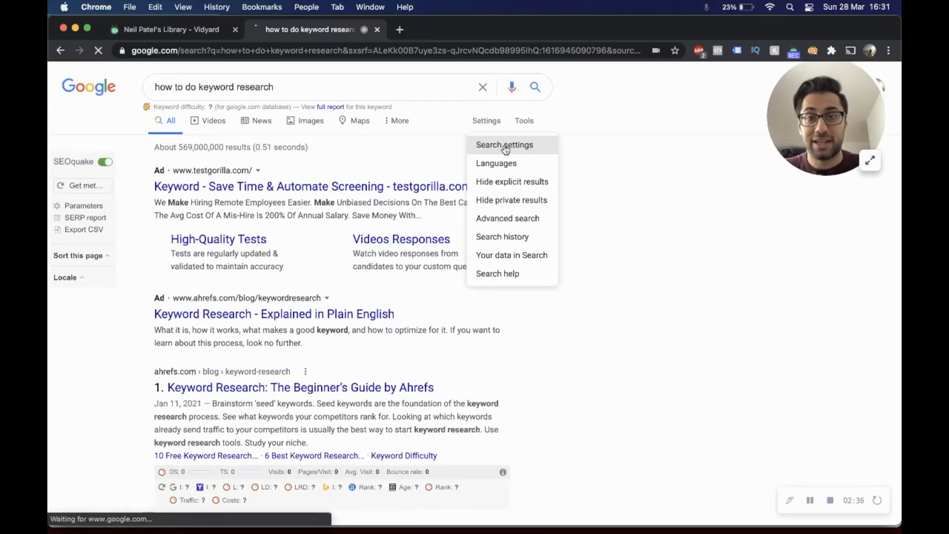
click(504, 145)
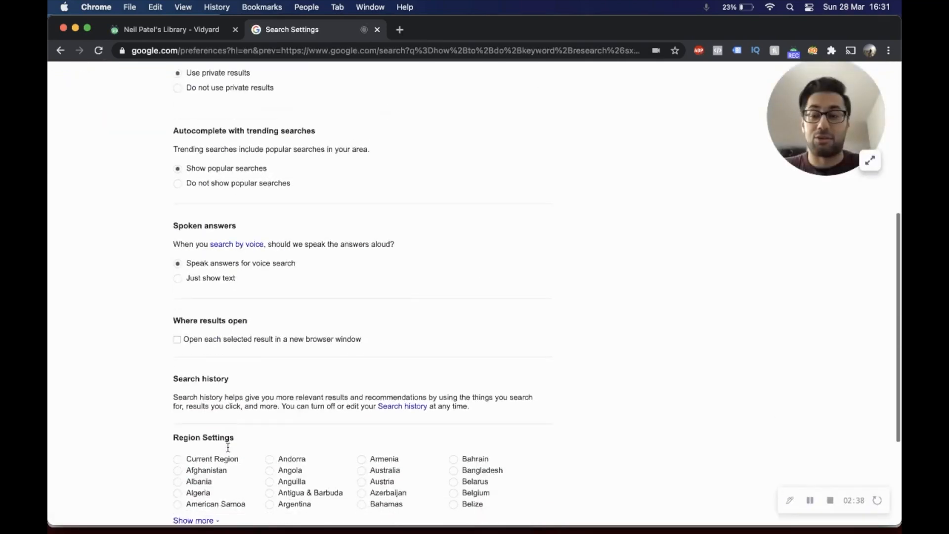
scroll(down, 3)
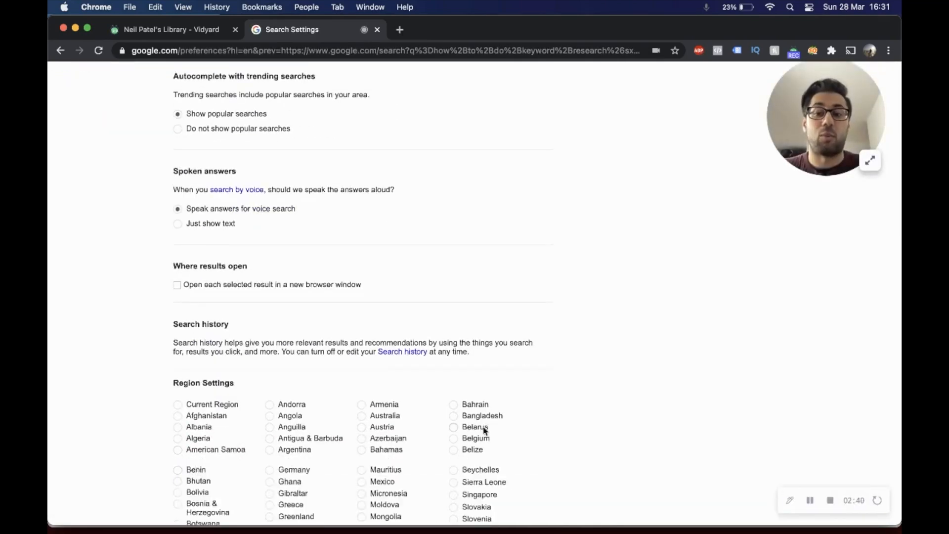
scroll(down, 3)
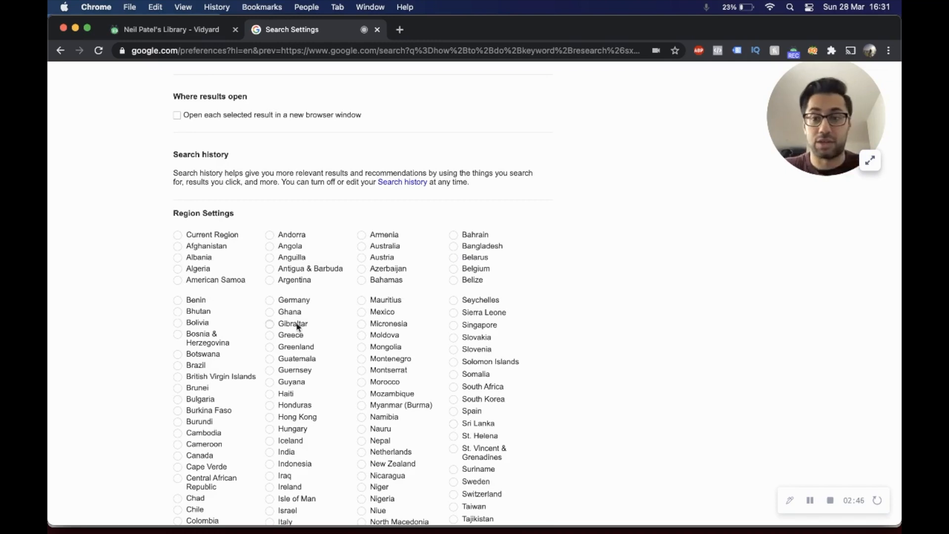
scroll(down, 3)
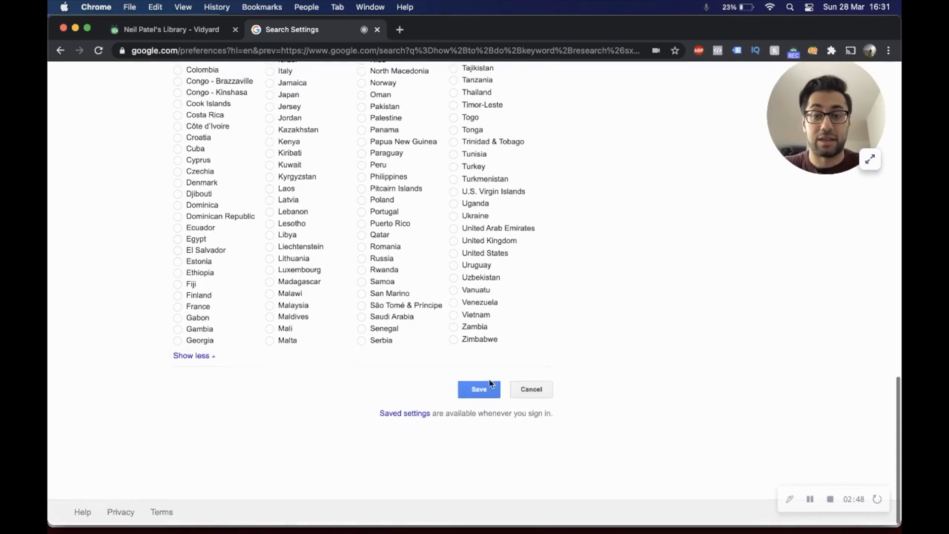
click(478, 388)
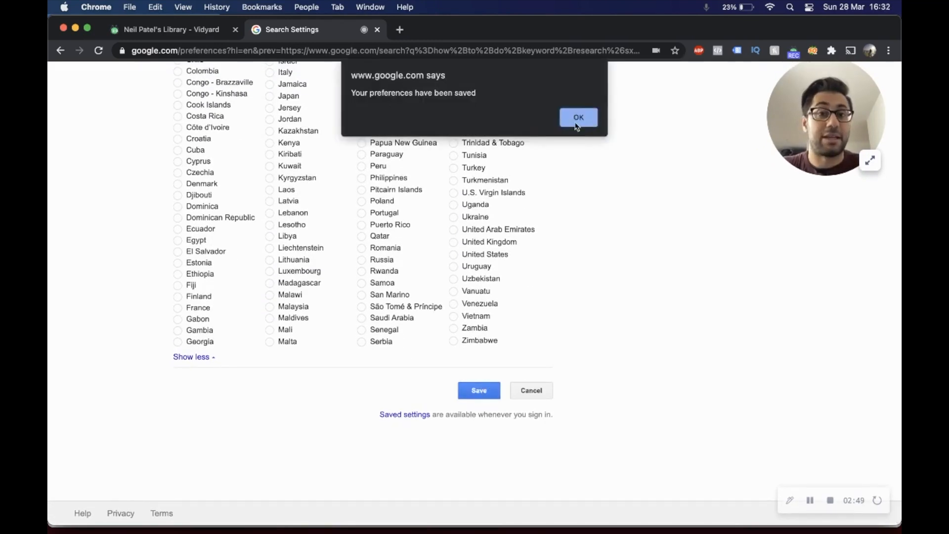
- Acknowledge the saved-preferences alert and review the refreshed results down to Backlinko's guide
click(577, 116)
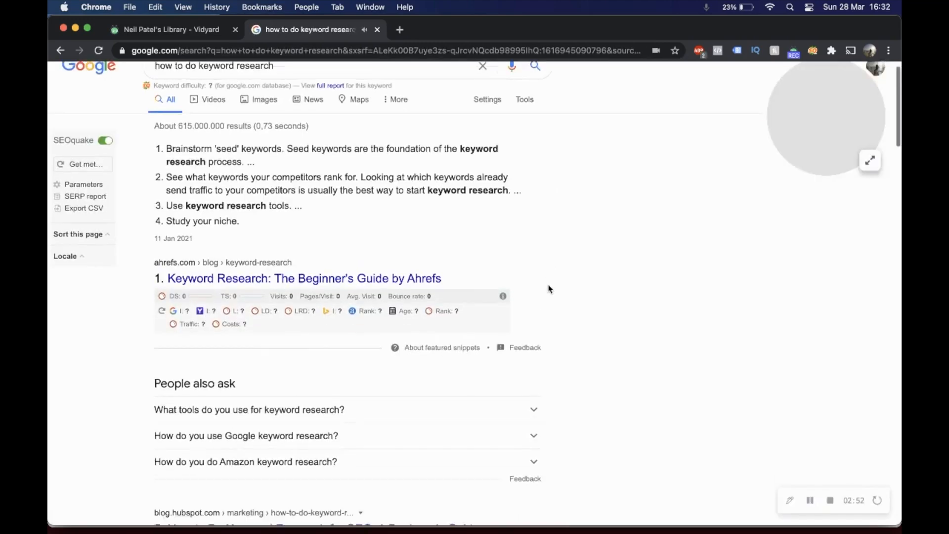
scroll(down, 3)
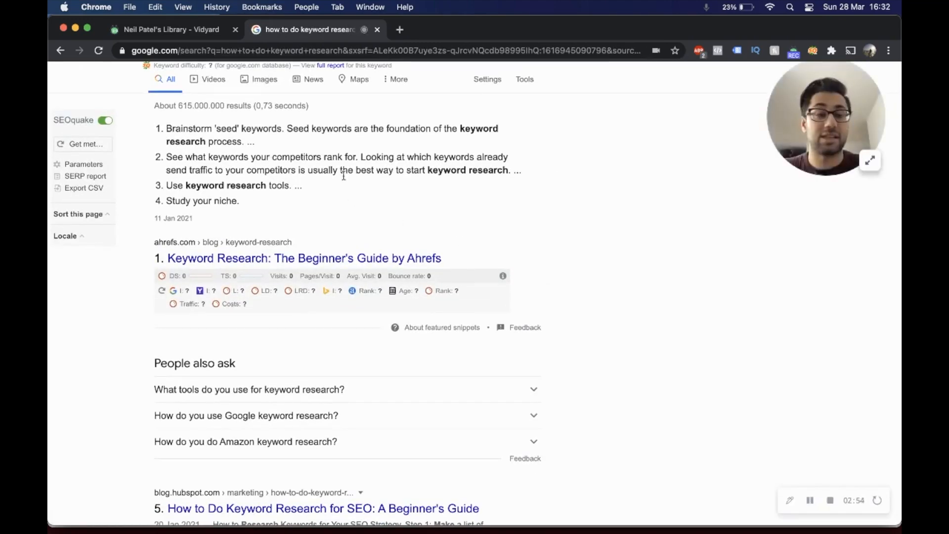
scroll(down, 3)
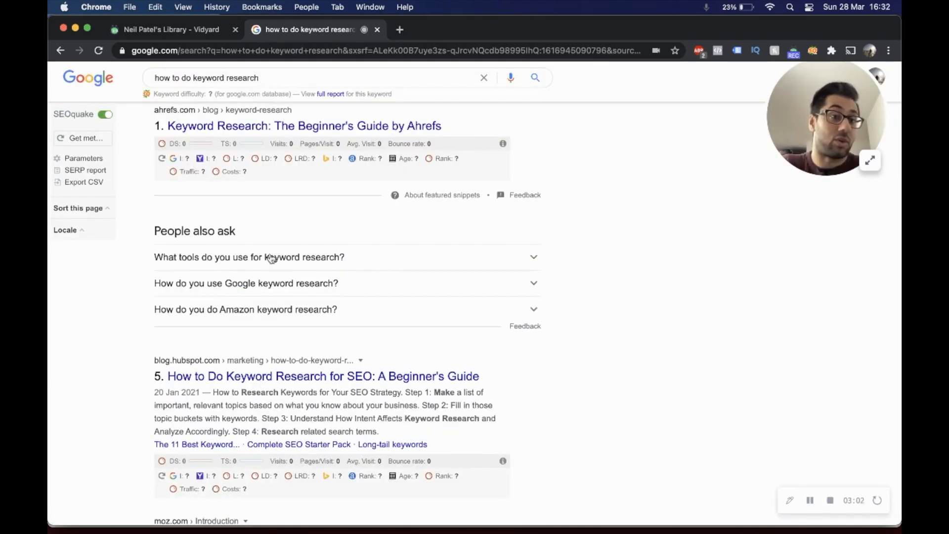
scroll(down, 3)
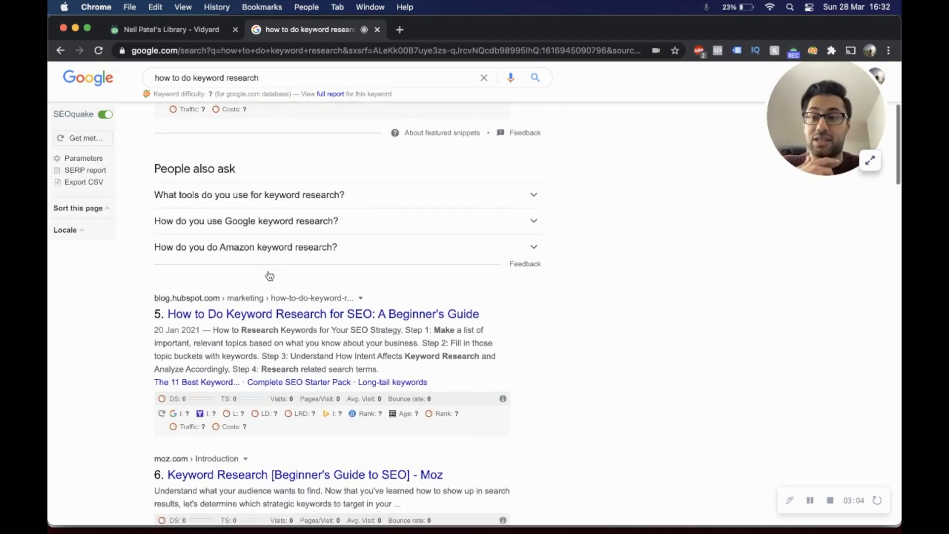
scroll(down, 3)
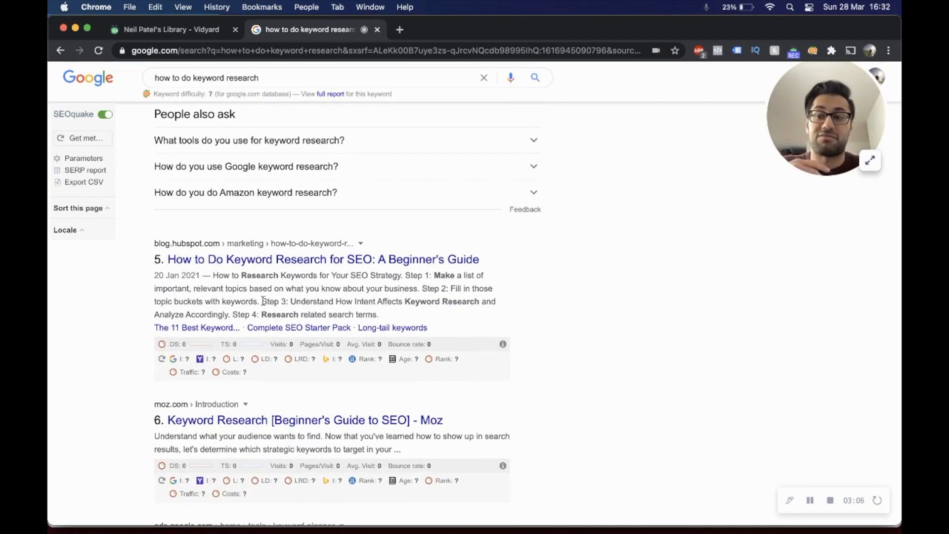
scroll(down, 3)
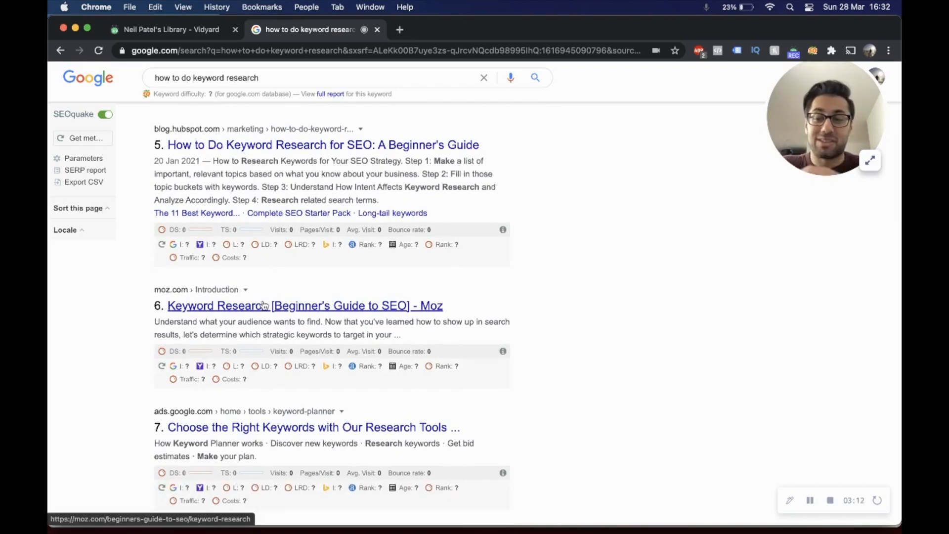
scroll(down, 3)
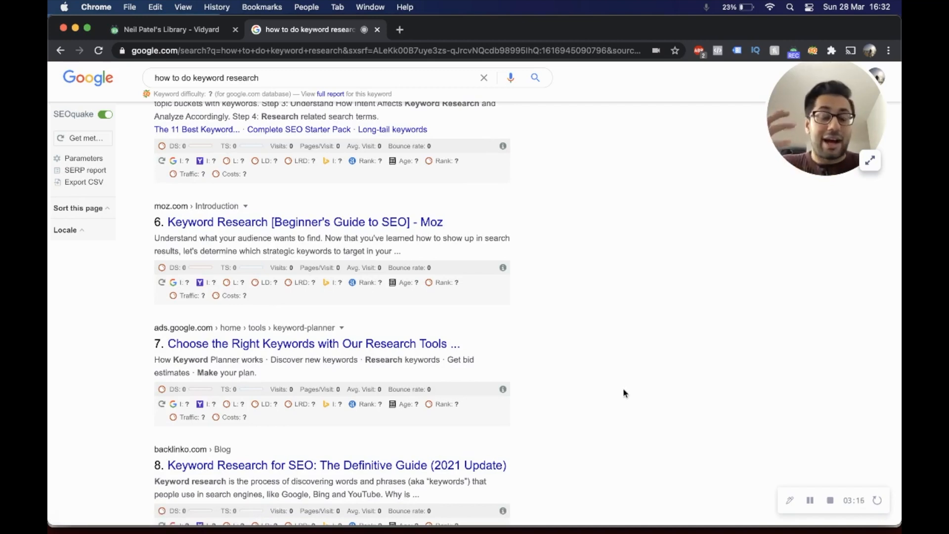
scroll(up, 3)
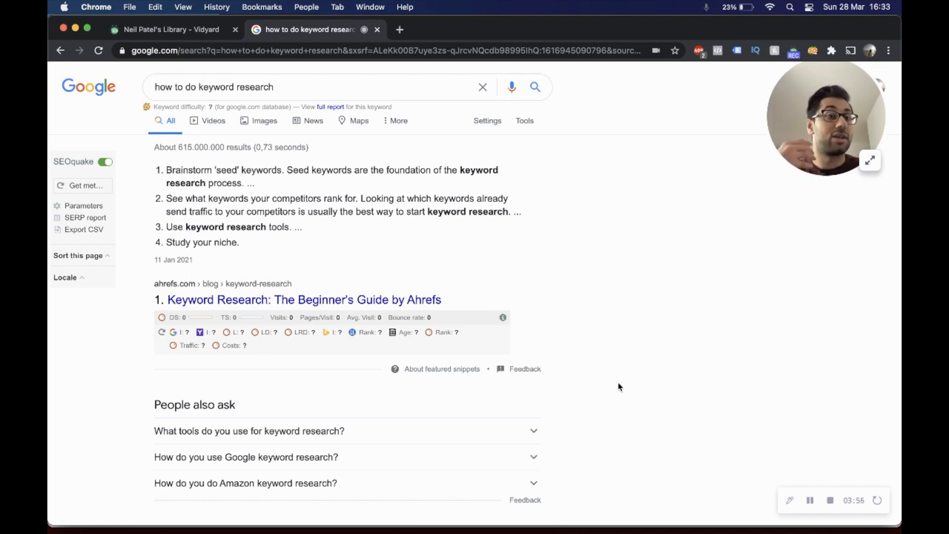
mouse_move(619, 372)
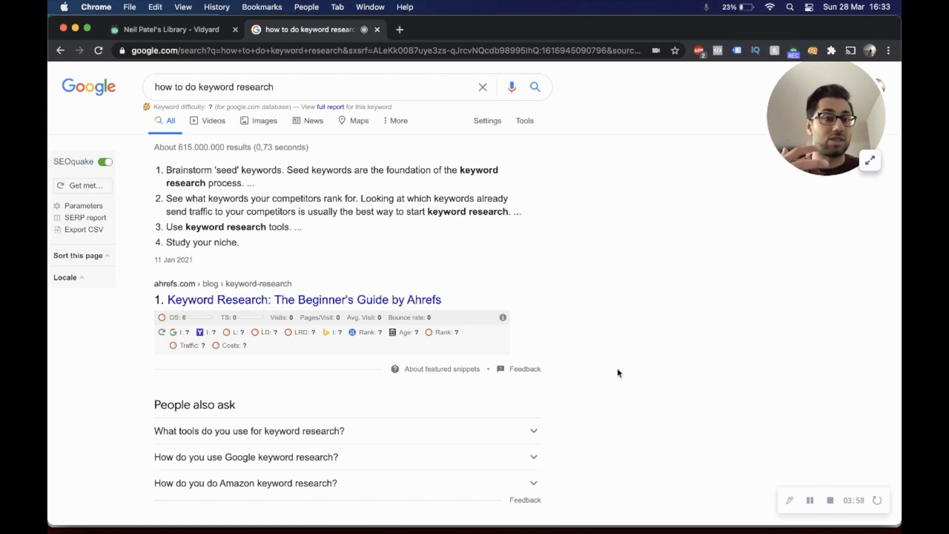
mouse_move(688, 303)
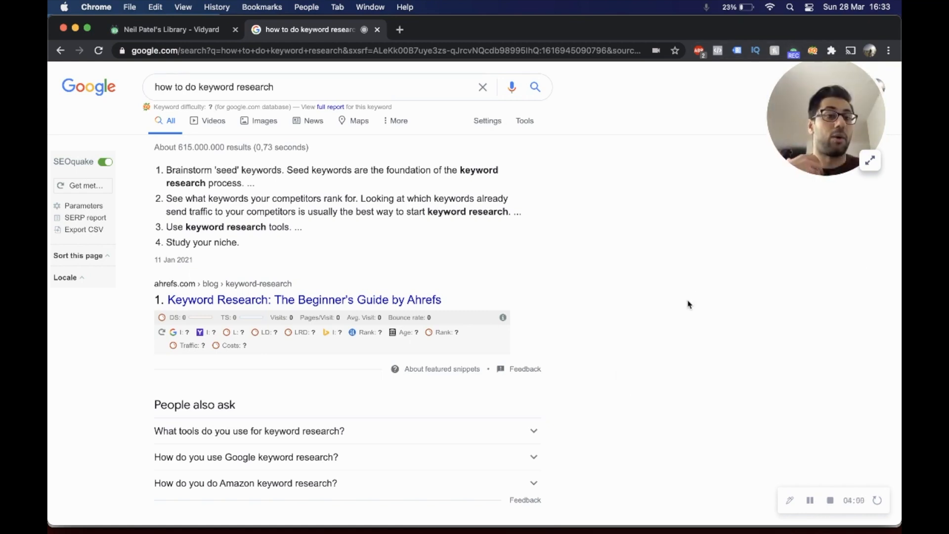
mouse_move(692, 300)
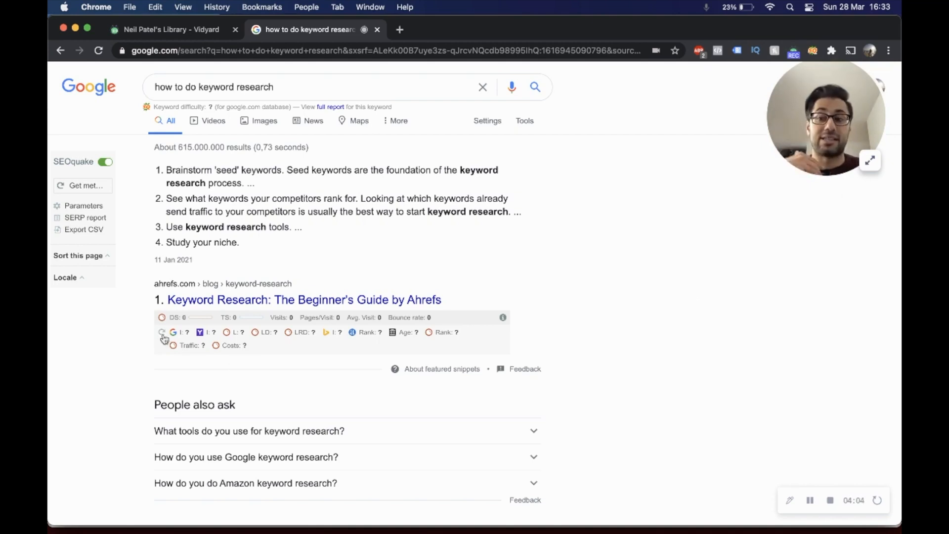
- Load SEOquake metrics for the Ahrefs result and scroll down toward the HubSpot result
click(161, 332)
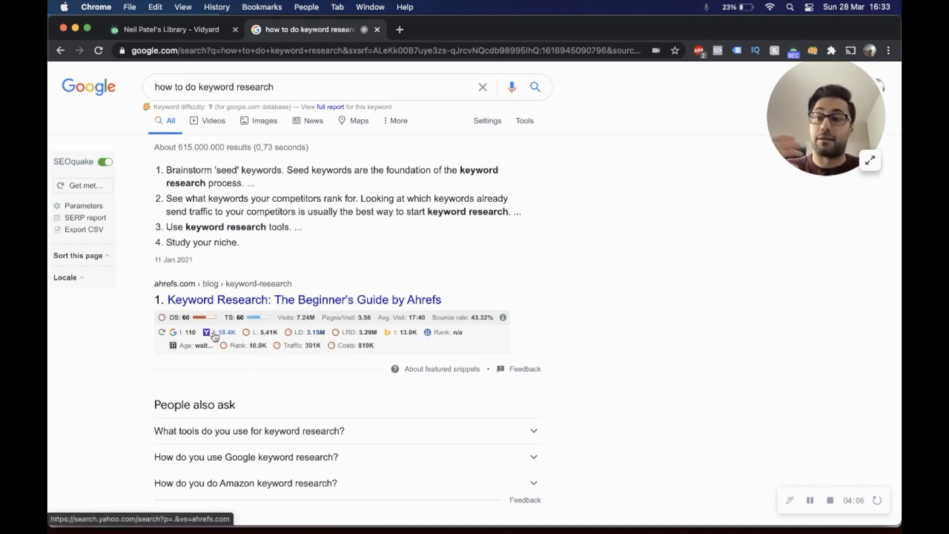
scroll(down, 3)
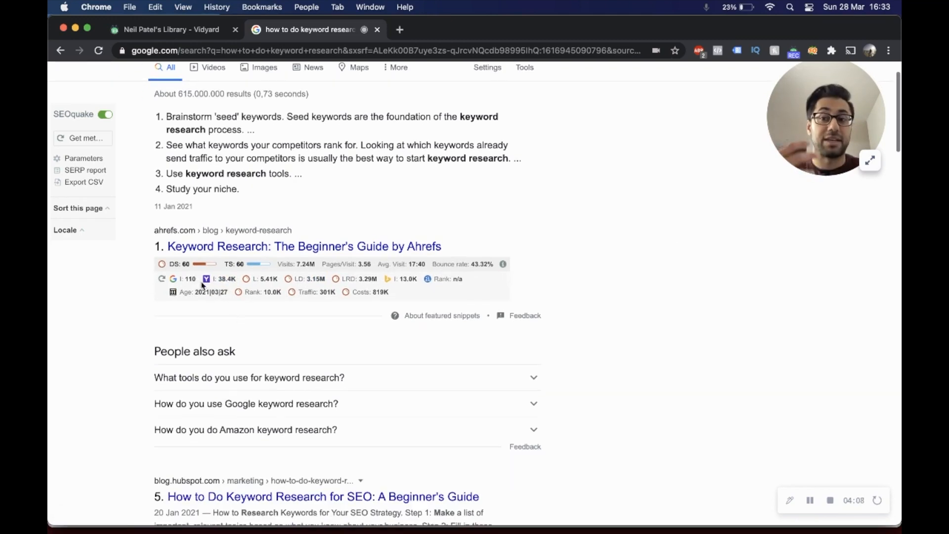
scroll(down, 3)
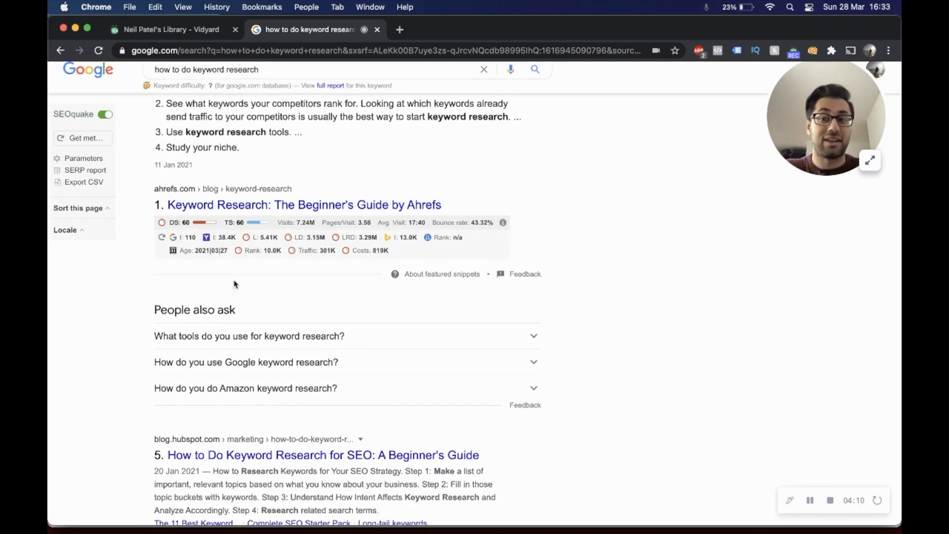
scroll(down, 3)
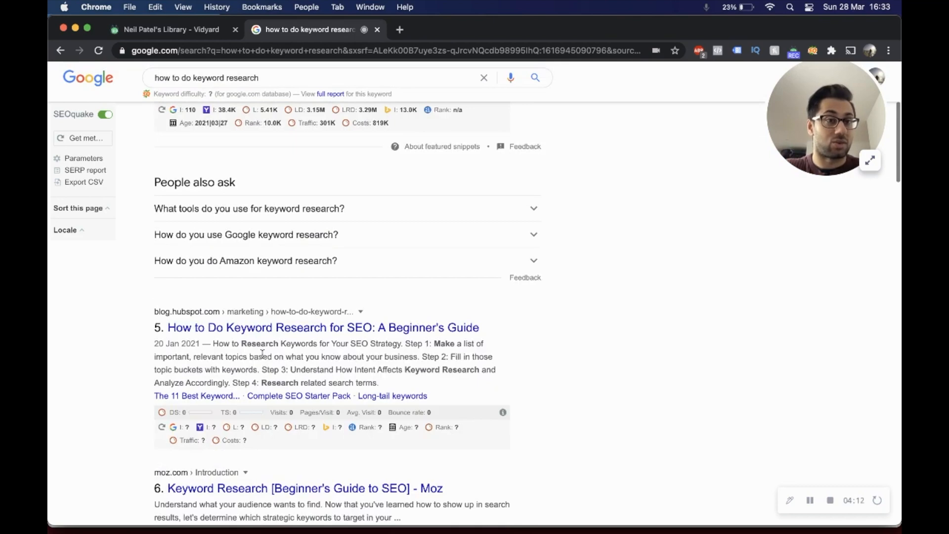
scroll(down, 3)
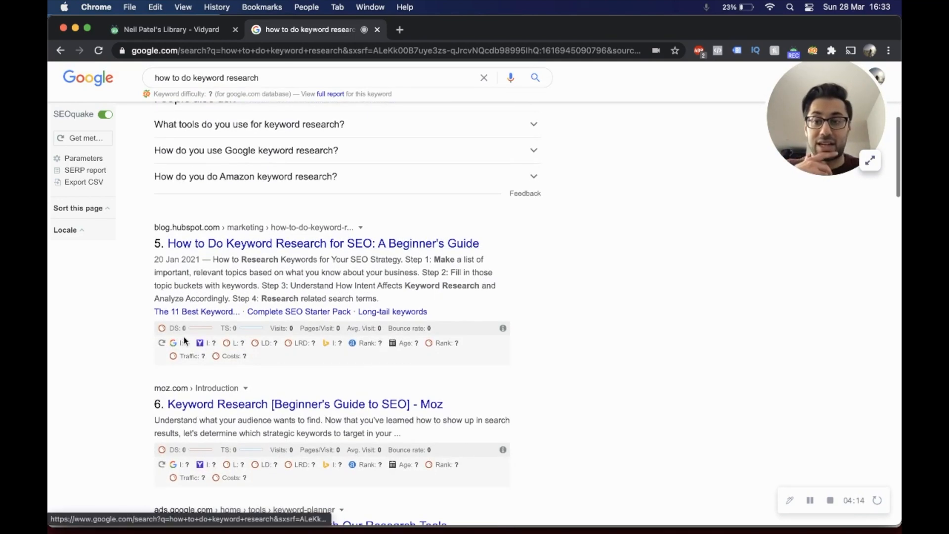
scroll(down, 3)
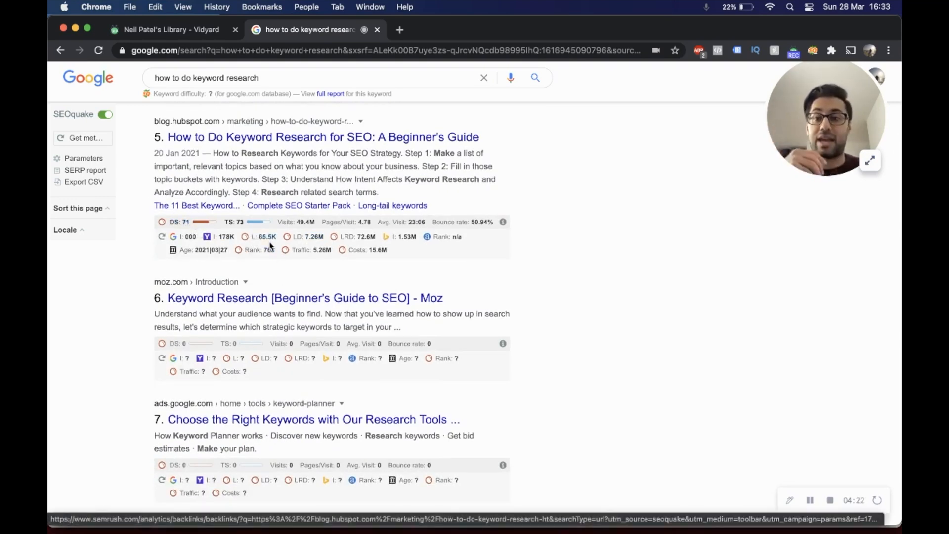
mouse_move(305, 265)
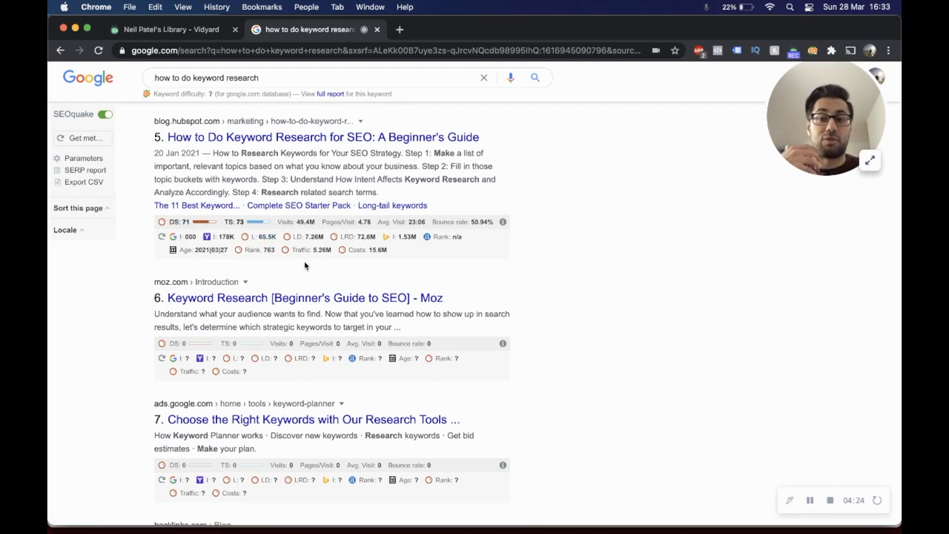
mouse_move(313, 259)
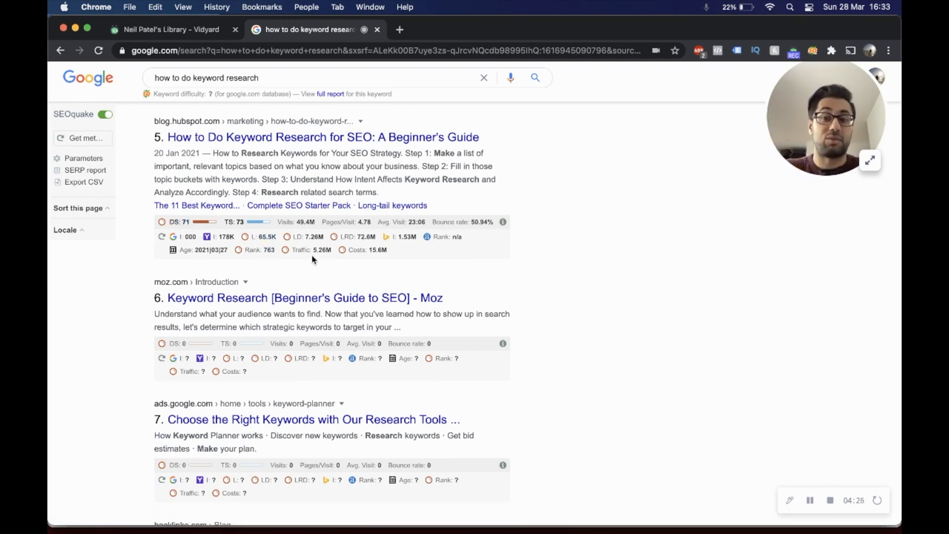
mouse_move(288, 260)
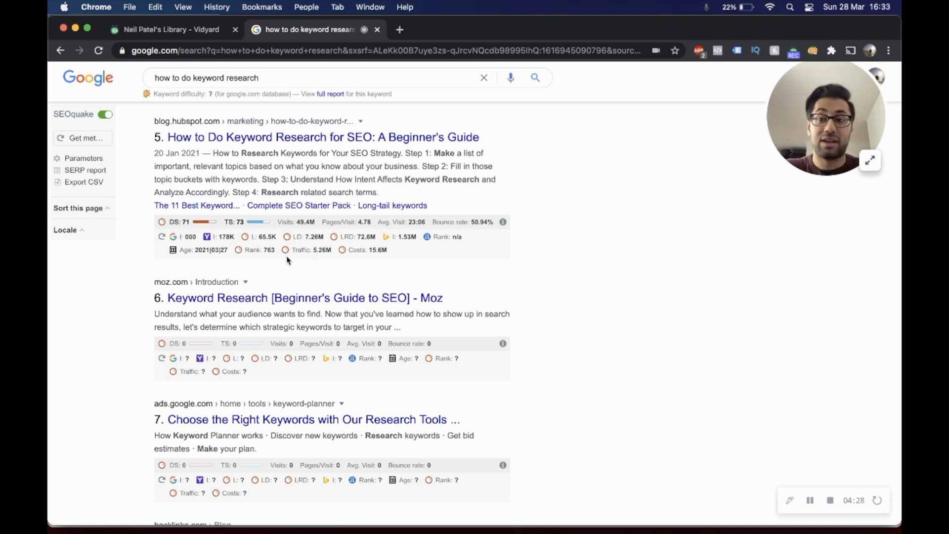
mouse_move(278, 263)
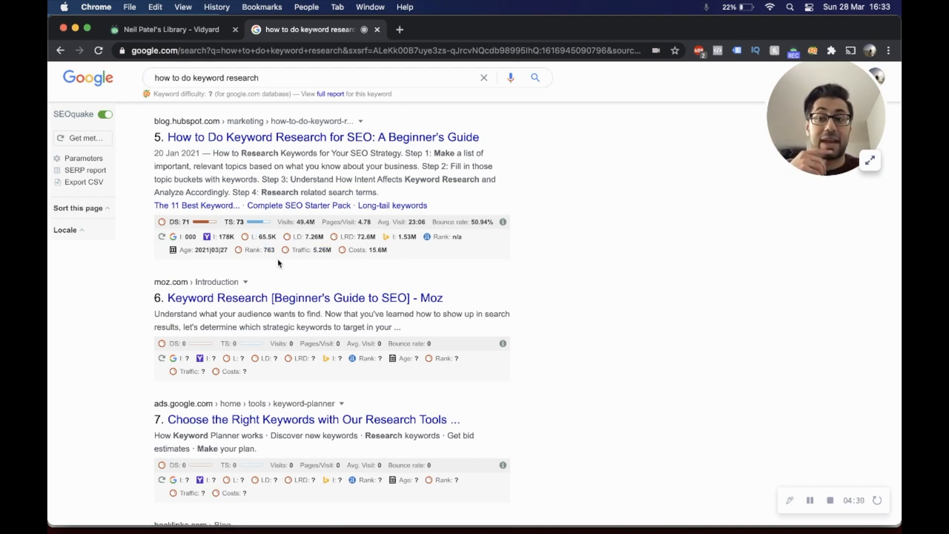
mouse_move(285, 277)
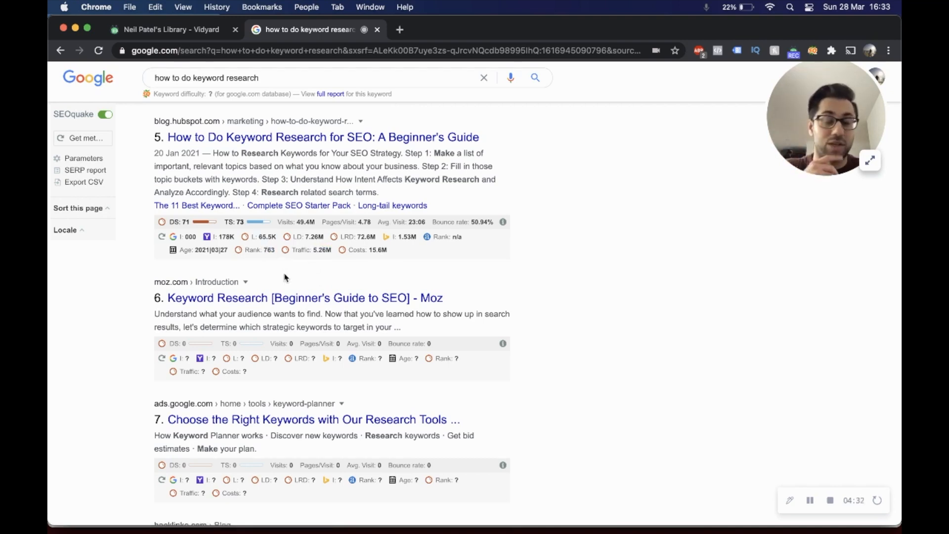
mouse_move(336, 273)
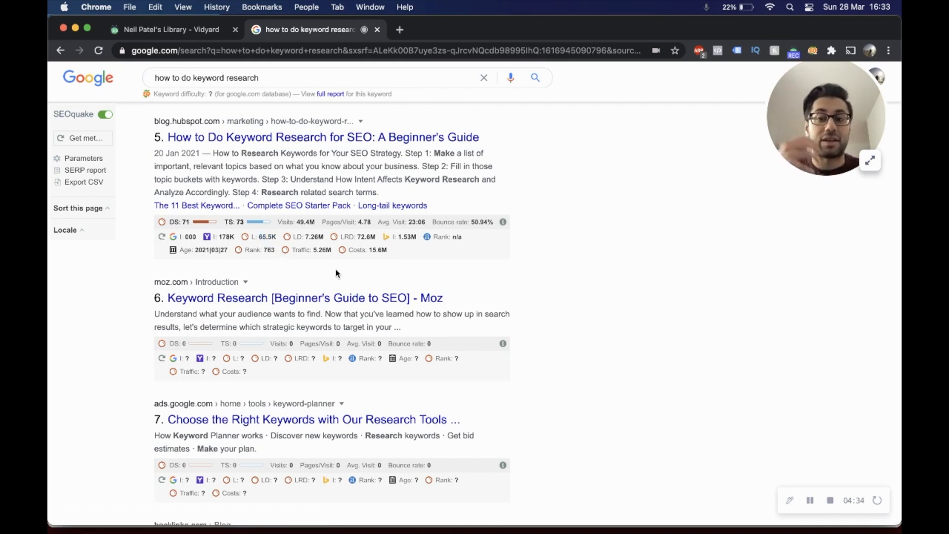
mouse_move(323, 263)
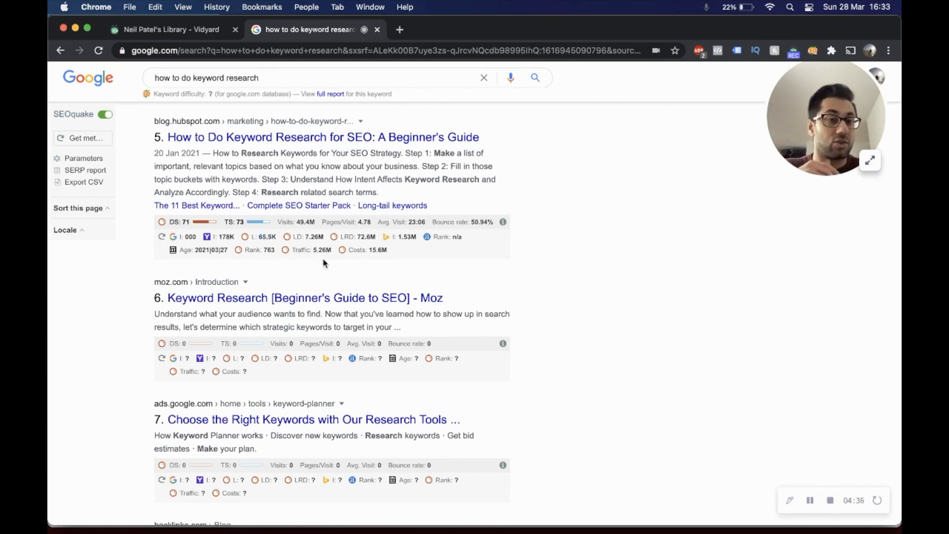